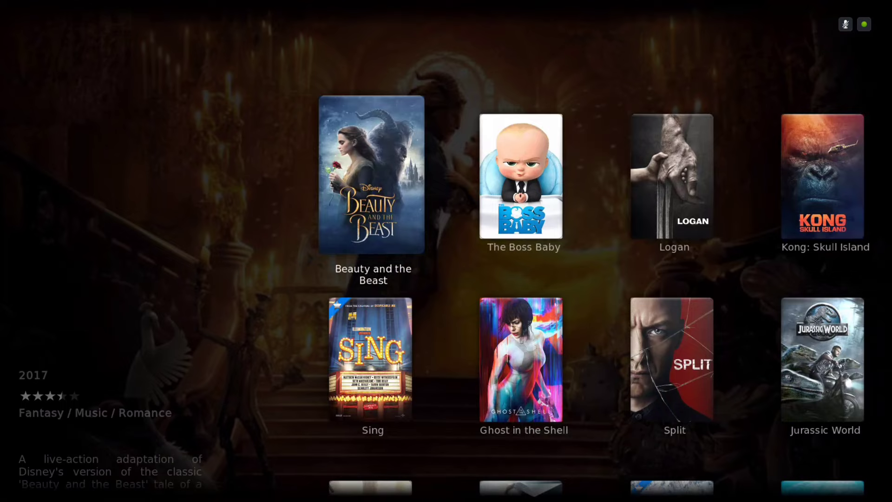
# Step: Select Finding Dory from the popular movies grid and choose Play to reach its info page
pyautogui.scroll(-3)
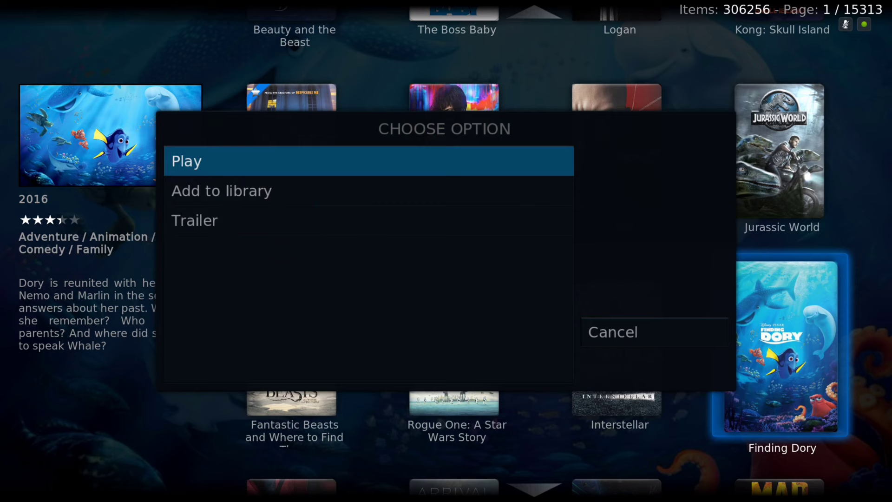
pyautogui.click(222, 190)
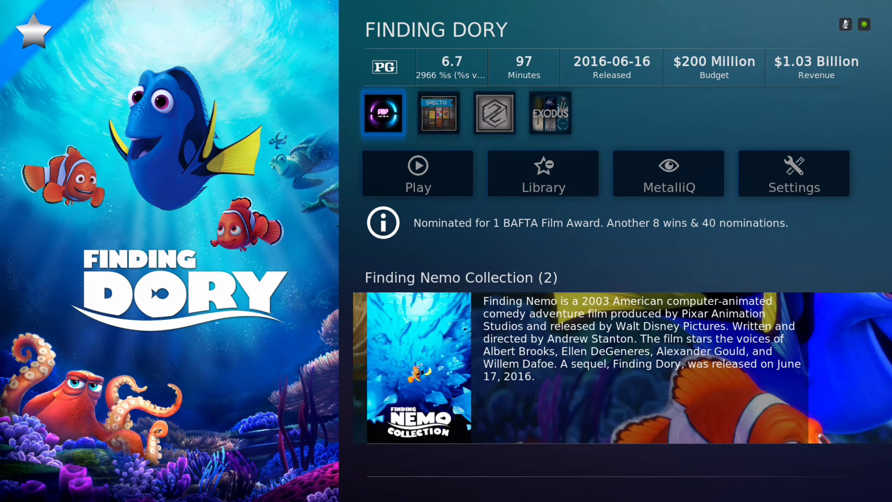
# Step: Start Finding Dory playback through the Zen source, review its streams, then cancel back to the movie grid
pyautogui.click(418, 173)
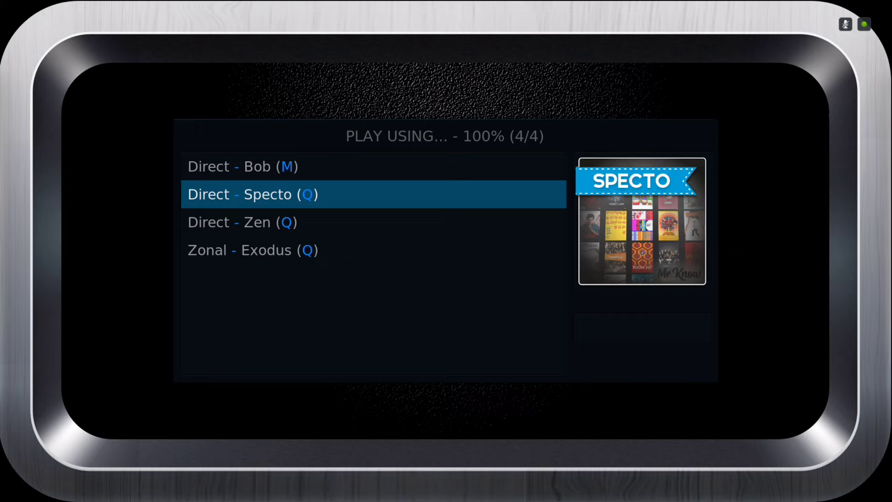
pyautogui.click(257, 222)
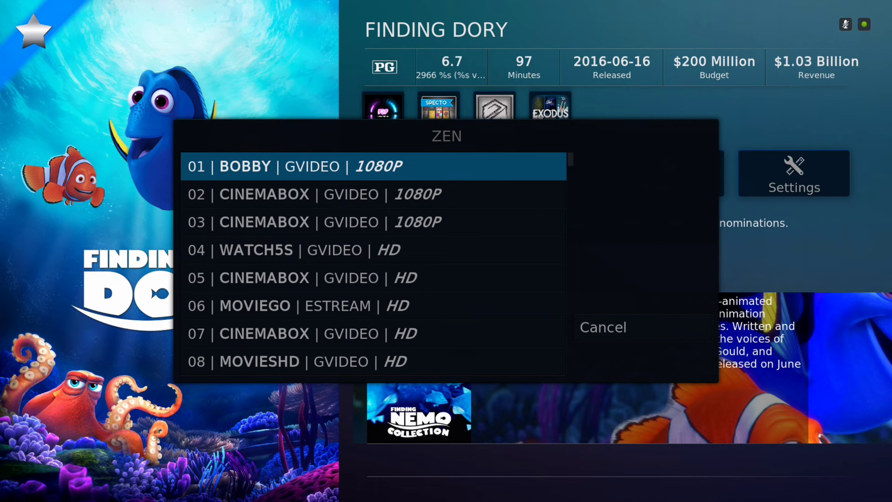
pyautogui.click(602, 327)
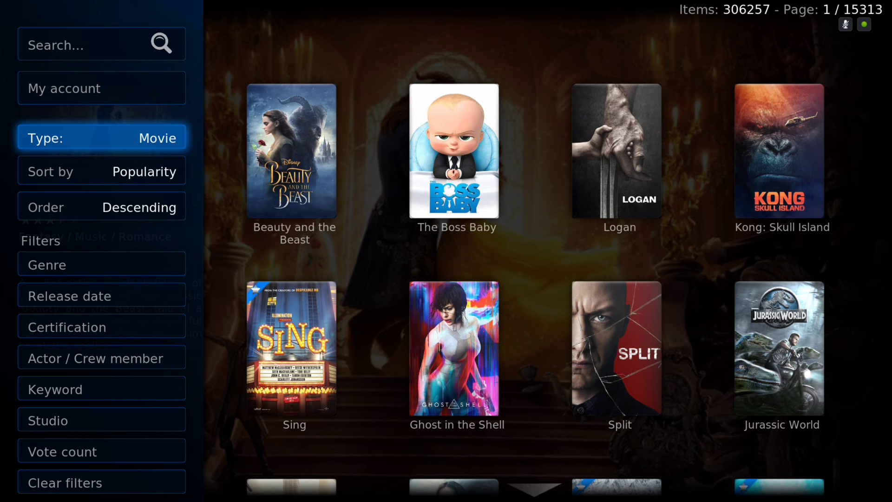
# Step: Change the listing Type from Movie to TV show and browse the shows list
pyautogui.click(101, 138)
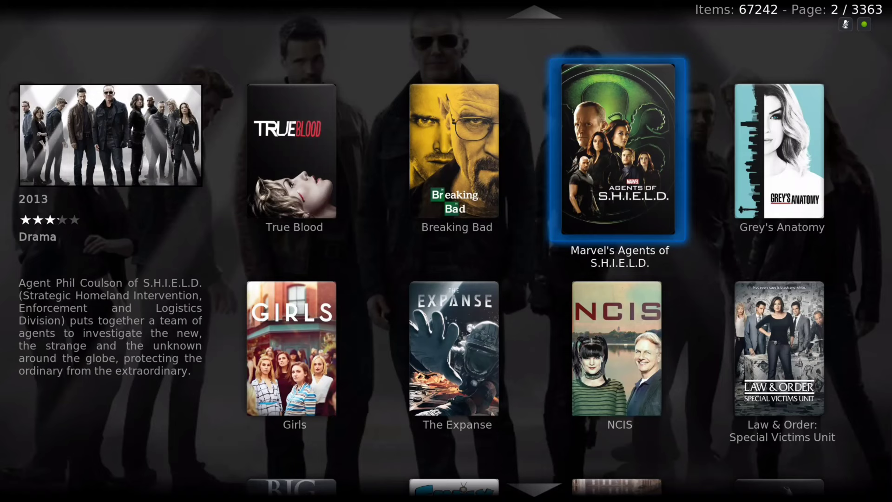
pyautogui.scroll(-3)
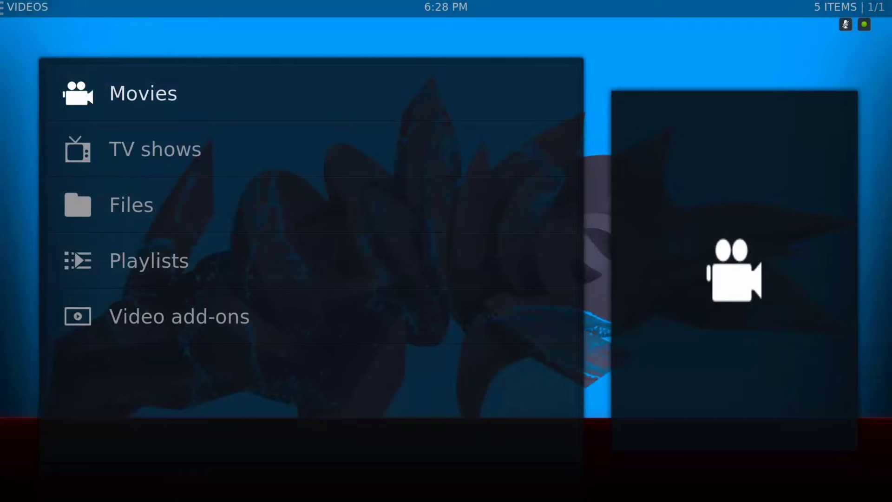
# Step: Leave Videos and head into the Easy Wallpapers picture add-on's search
pyautogui.click(178, 316)
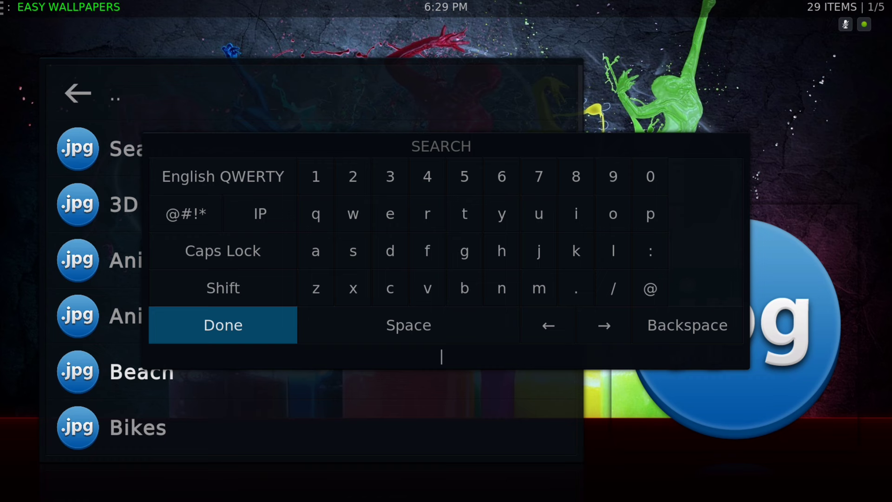
pyautogui.click(222, 324)
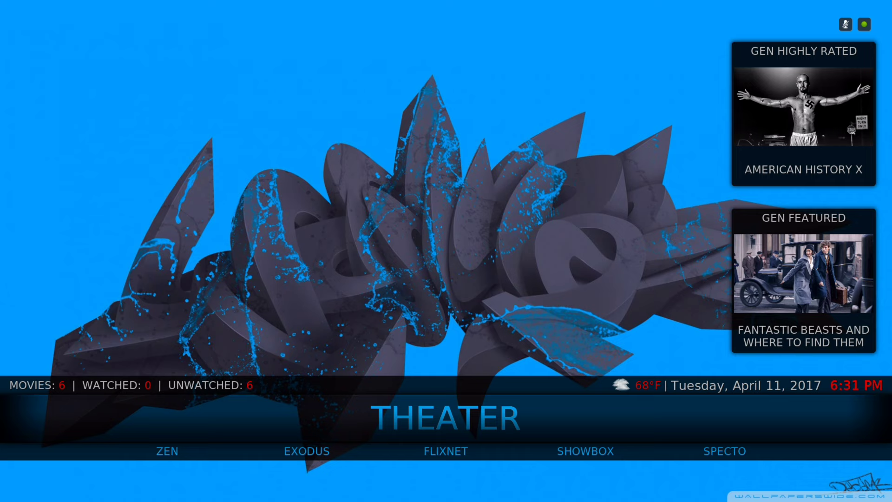
# Step: Move the home menu from Theater to Apps and highlight Add-on Browser
pyautogui.click(445, 452)
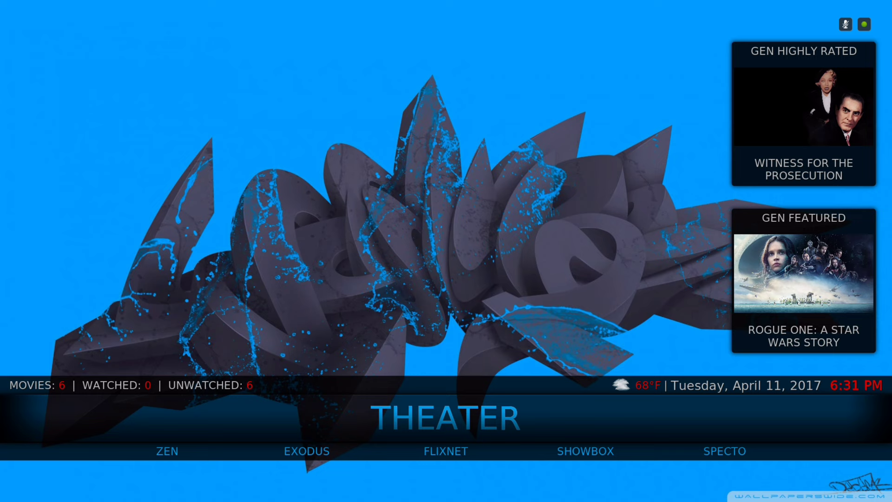
pyautogui.click(724, 451)
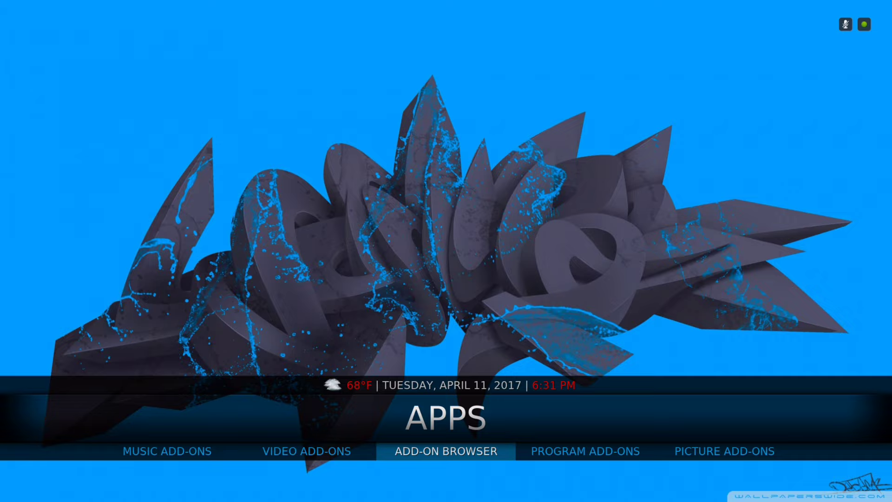
# Step: View Available updates in the Add-on Browser, including ExtendedInfo Script, then return Home
pyautogui.click(445, 451)
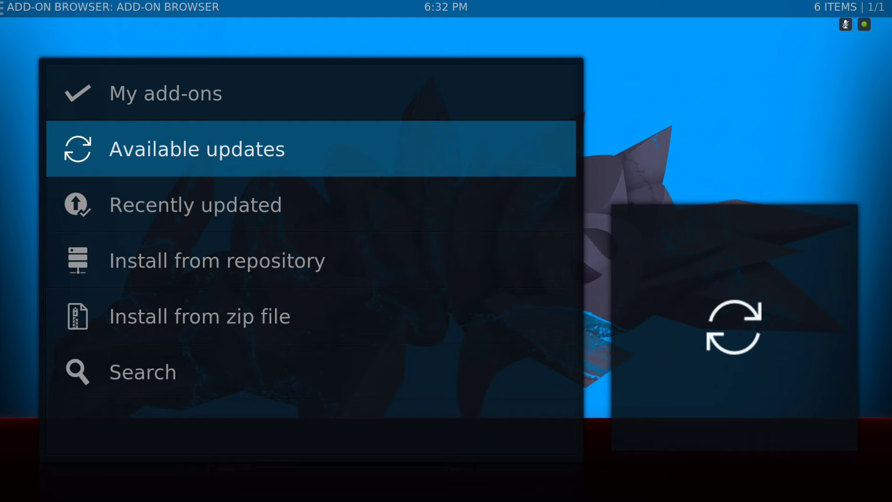
pyautogui.click(196, 149)
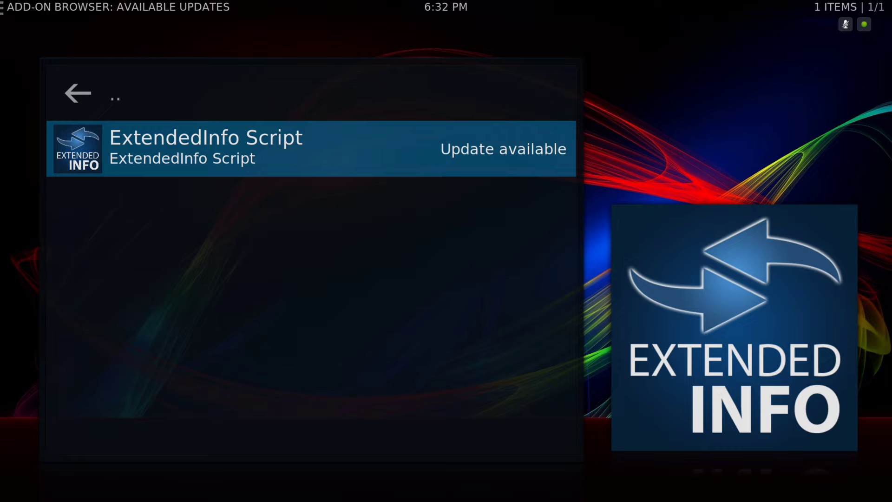
pyautogui.click(78, 93)
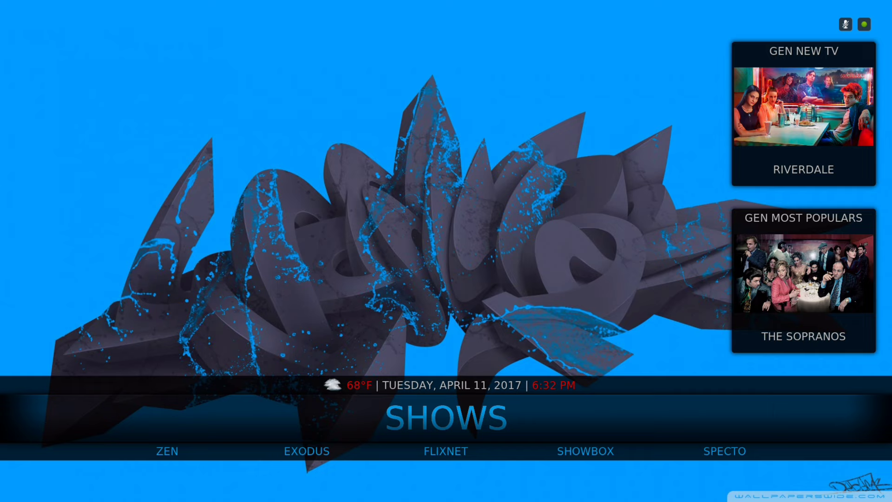
# Step: Navigate the home menu past Kids until the SYSTEM section is selected
pyautogui.click(166, 452)
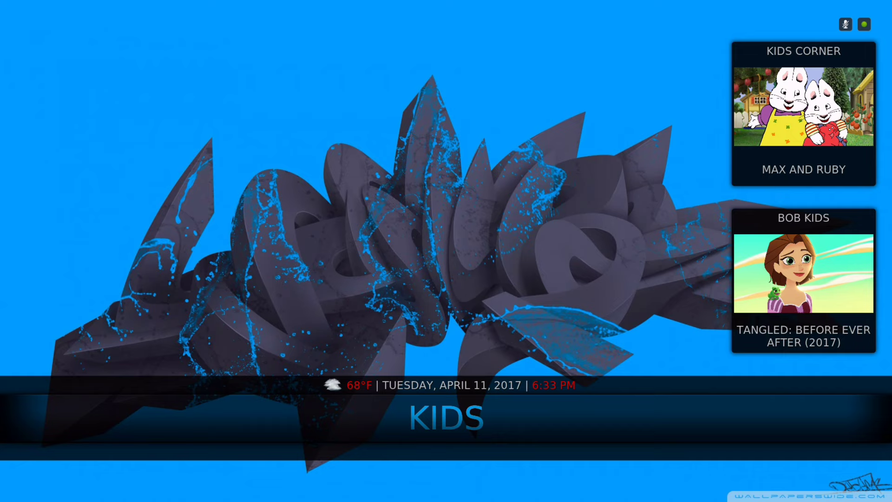
pyautogui.hscroll(3)
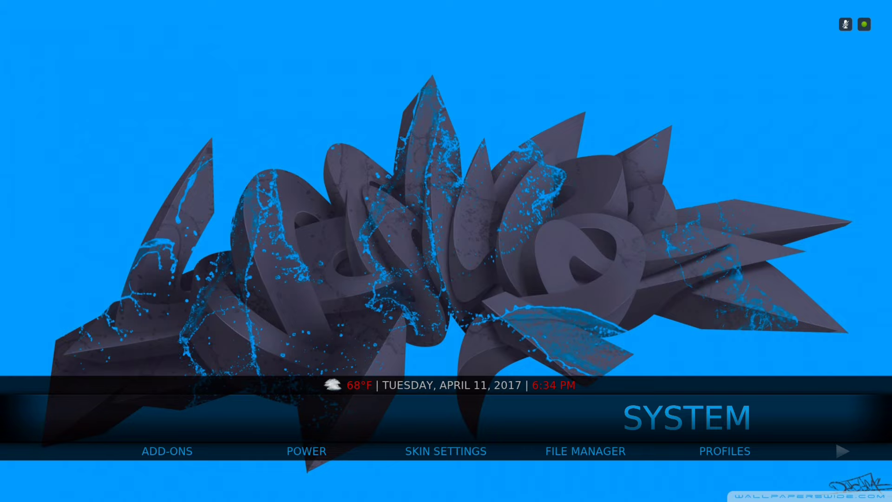
# Step: Select Skin Settings under SYSTEM to reach the Aeon Nox 5 Spin interface settings
pyautogui.click(585, 450)
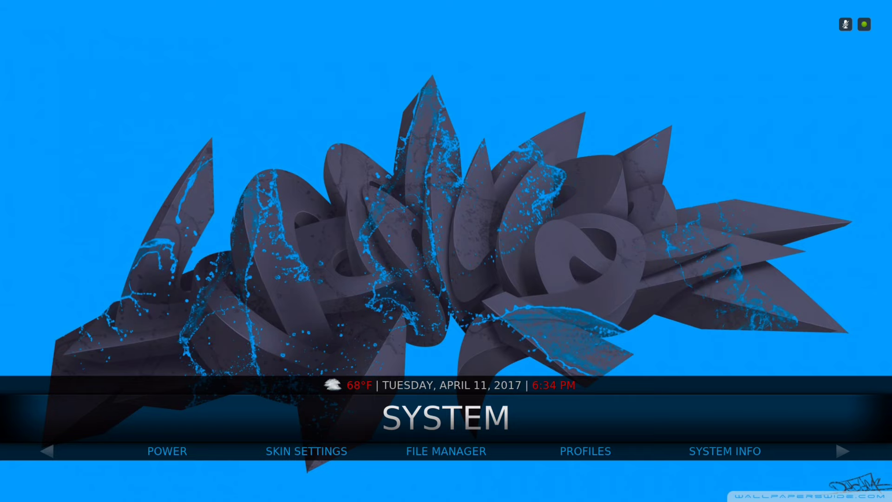
pyautogui.click(306, 451)
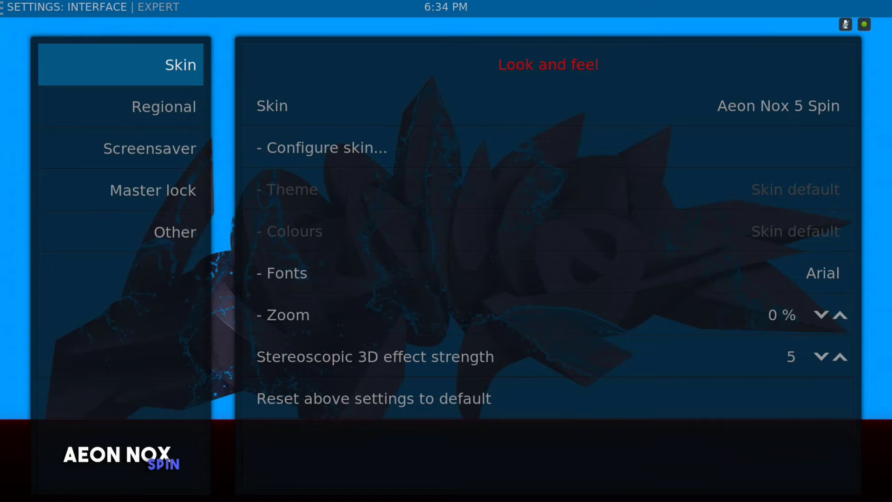
pyautogui.click(326, 148)
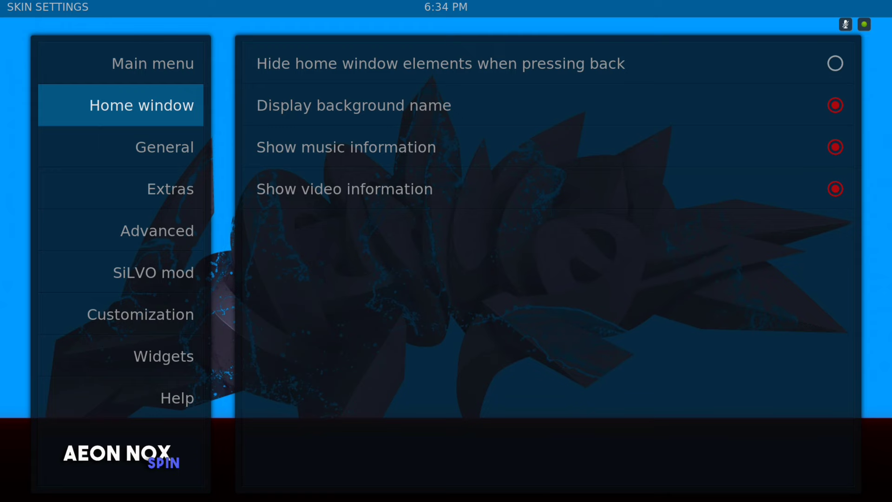
# Step: Choose Configure skin and enter the Aeon Nox Main Menu Customizer on the <NONE> entry
pyautogui.click(151, 63)
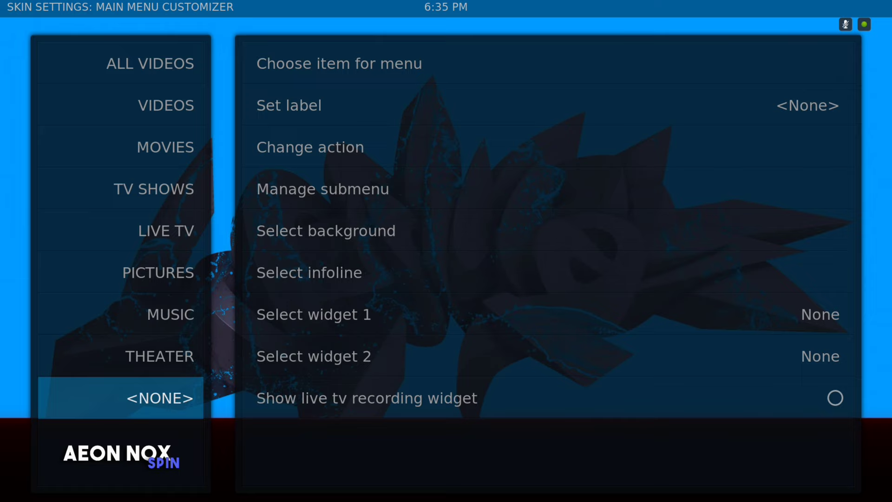
# Step: Select Choose item for menu and browse to the Video Add-on list containing Flixnet
pyautogui.scroll(-3)
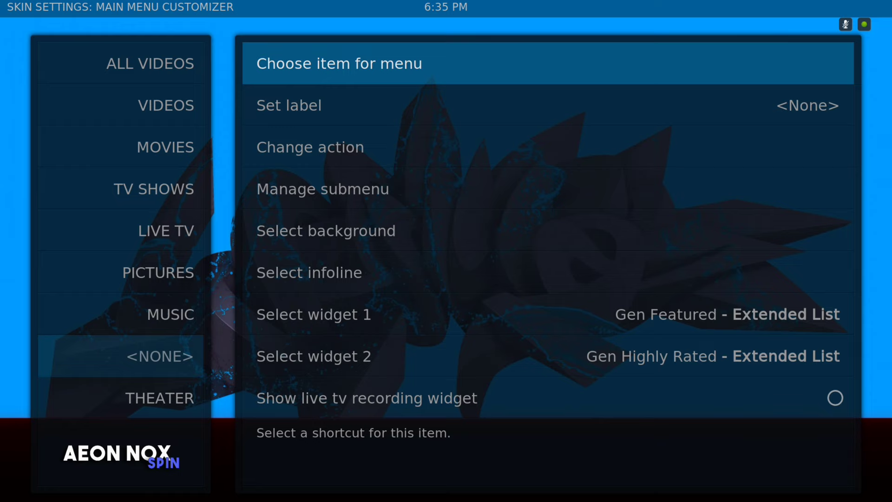
pyautogui.click(310, 147)
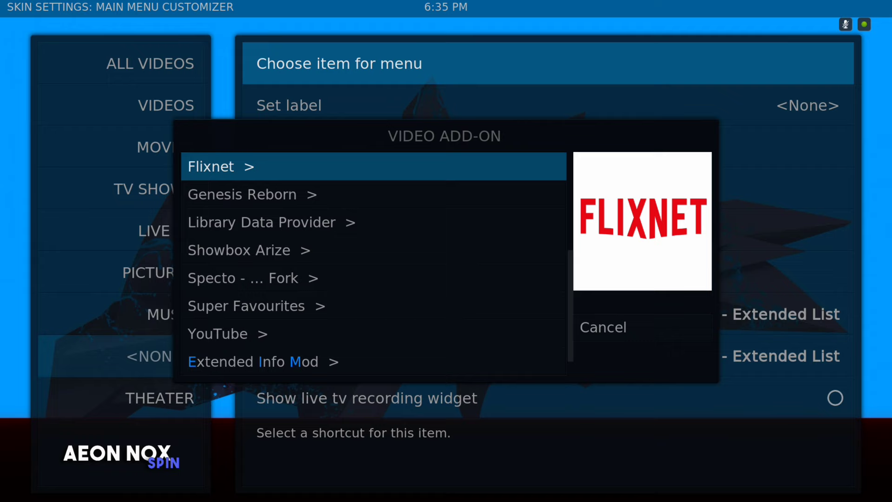
# Step: Choose Flixnet's categories as the destination for the new home menu item
pyautogui.click(374, 166)
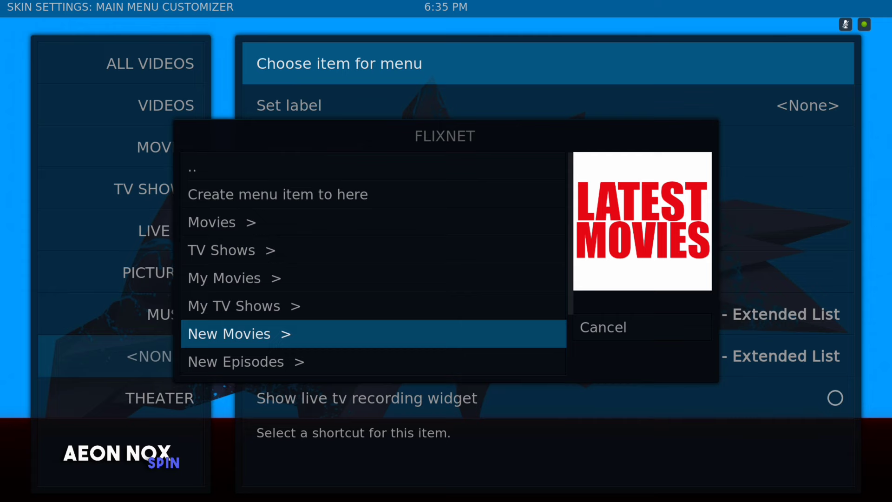
pyautogui.click(239, 333)
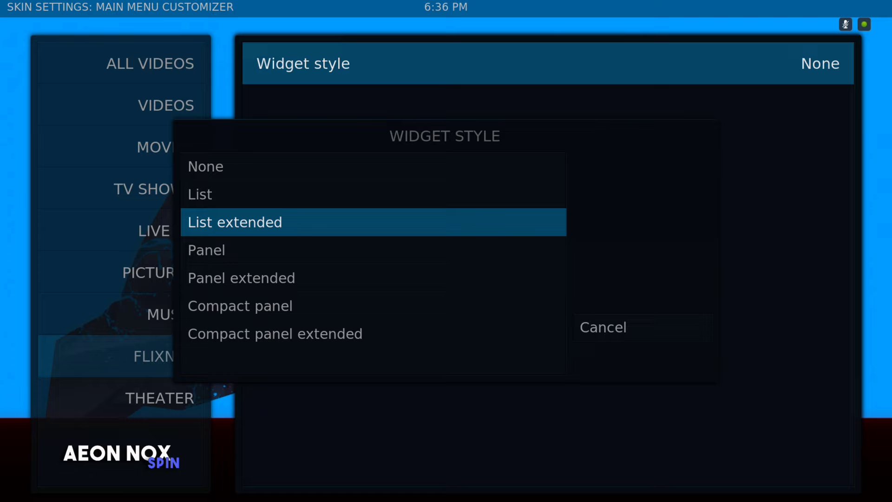
# Step: Set the Flixnet menu item's widget style to Panel extended
pyautogui.click(241, 277)
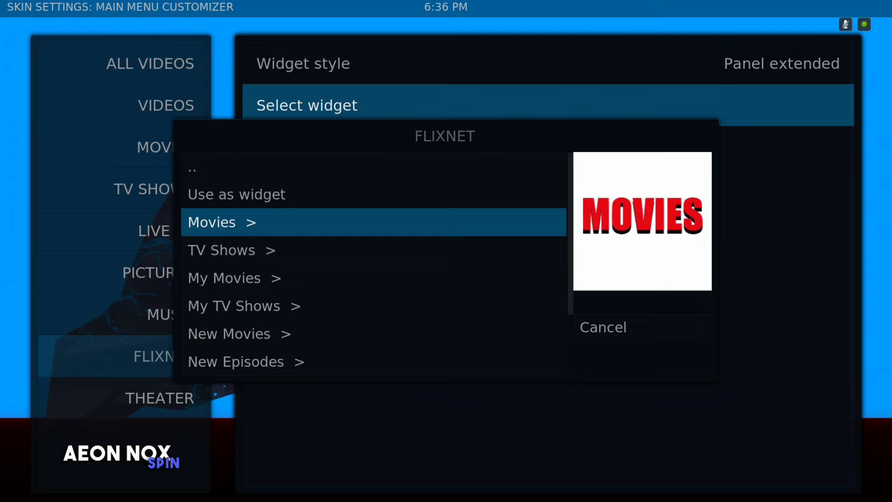
# Step: Pick People Watching from Flixnet's Movies section as the widget source
pyautogui.click(211, 222)
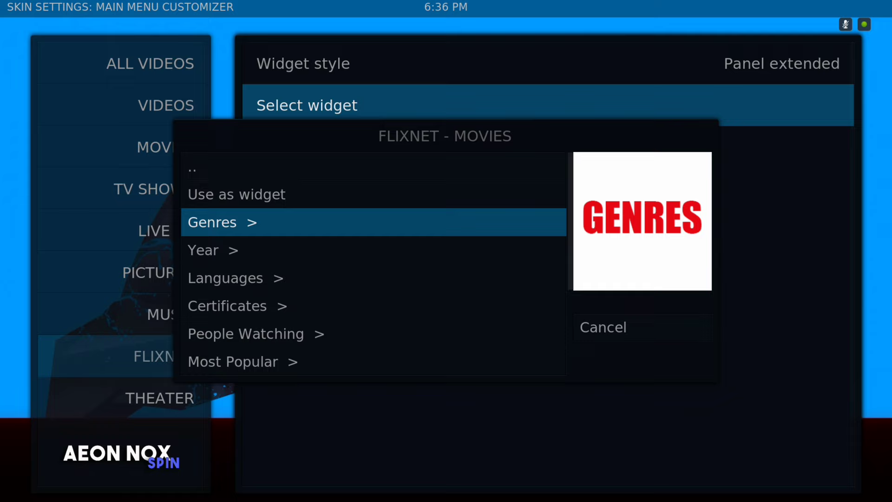
pyautogui.click(246, 334)
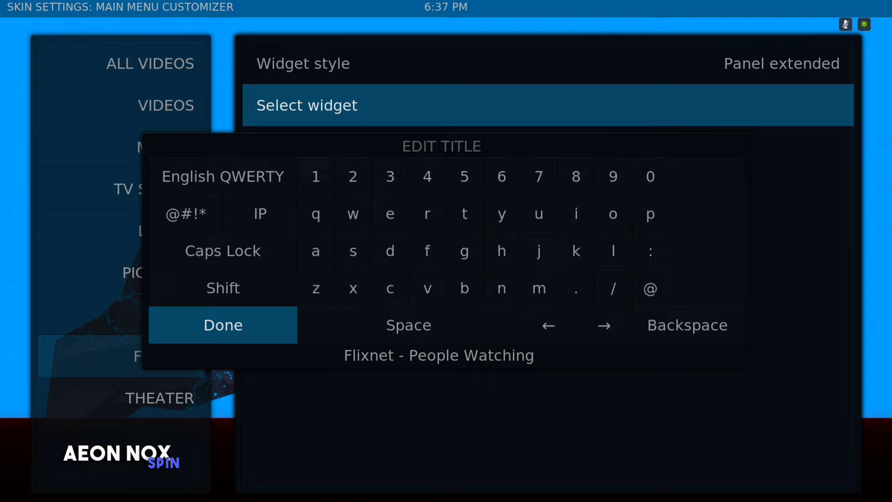
# Step: Accept the widget title 'Flixnet - People Watching'
pyautogui.click(223, 325)
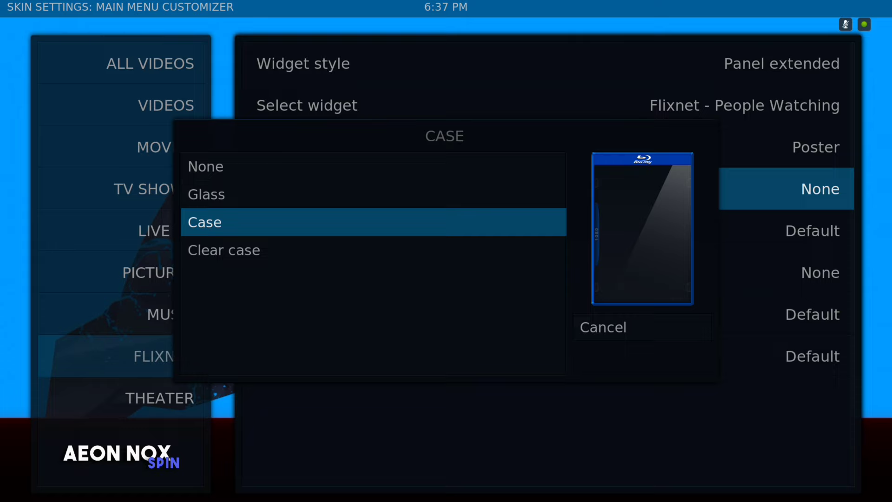
pyautogui.click(206, 167)
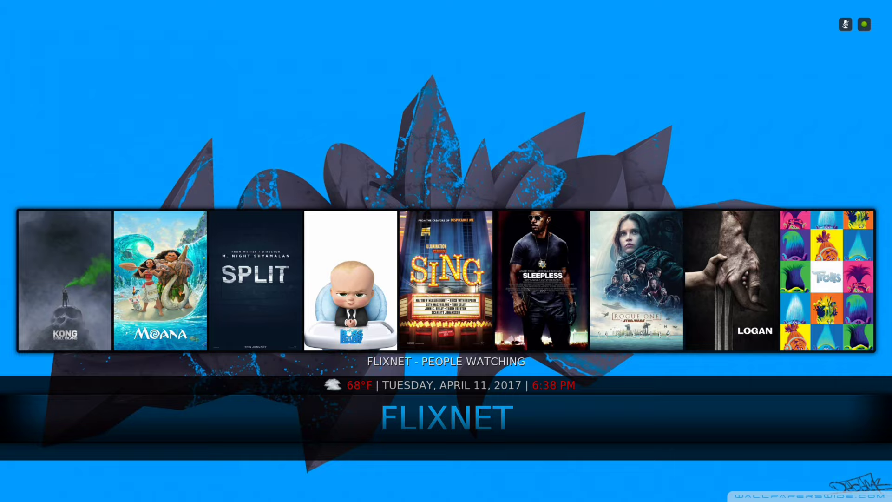
# Step: Scroll through the People Watching posters on the Flixnet home item
pyautogui.hscroll(3)
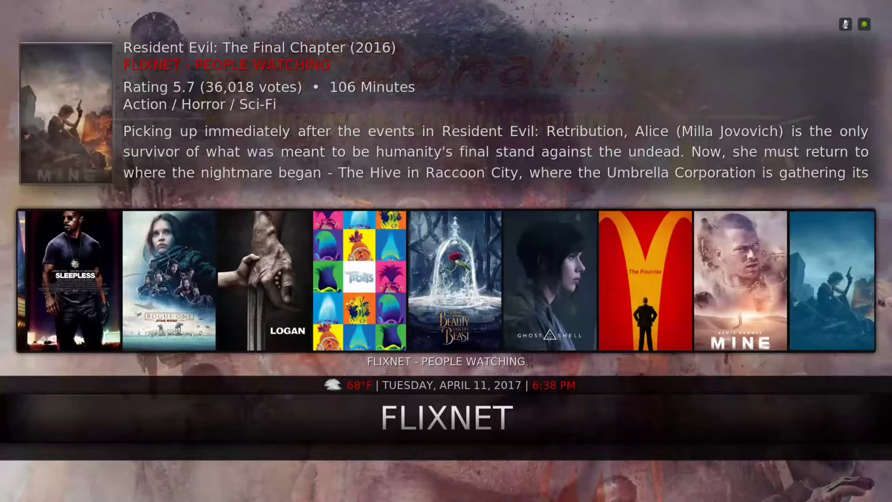
pyautogui.hscroll(3)
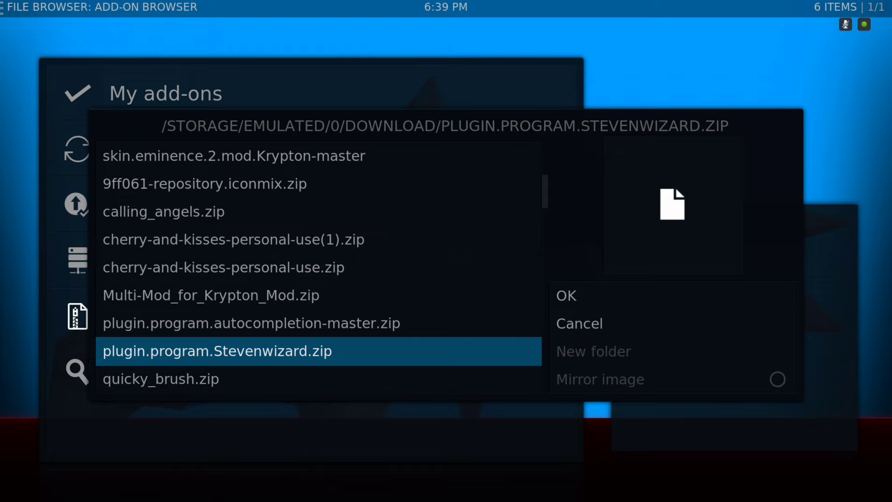
# Step: Install plugin.program.Stevenwizard.zip from the Download folder
pyautogui.click(565, 296)
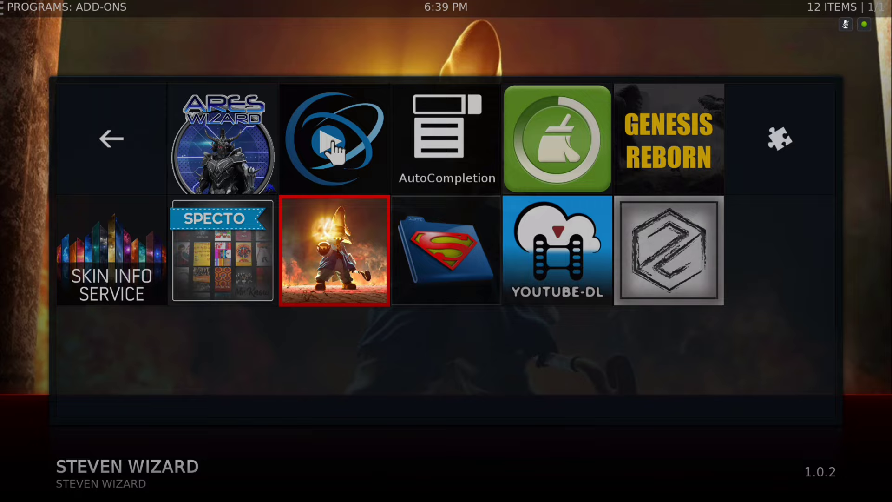
# Step: Launch Steven Wizard from the program add-ons to see its build list
pyautogui.click(333, 251)
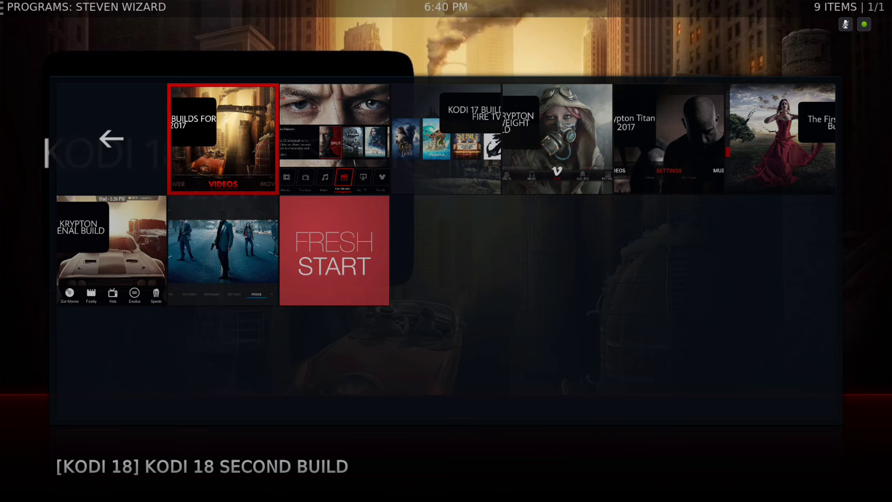
pyautogui.press('right')
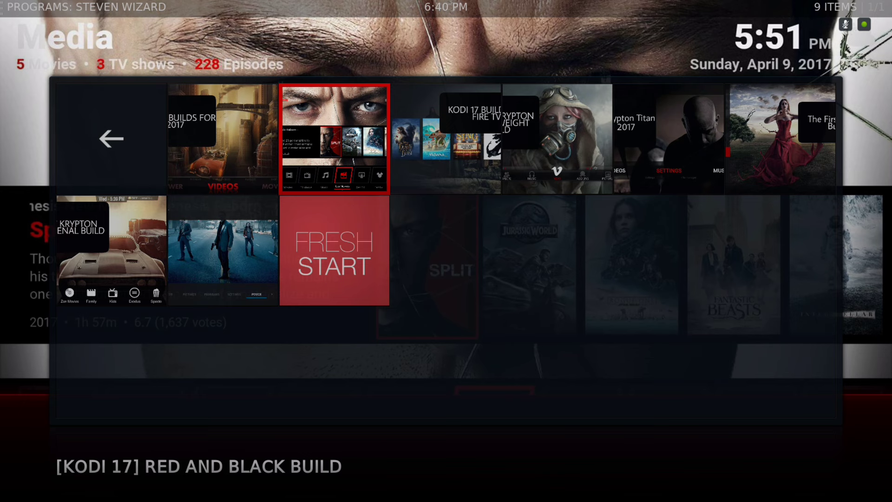